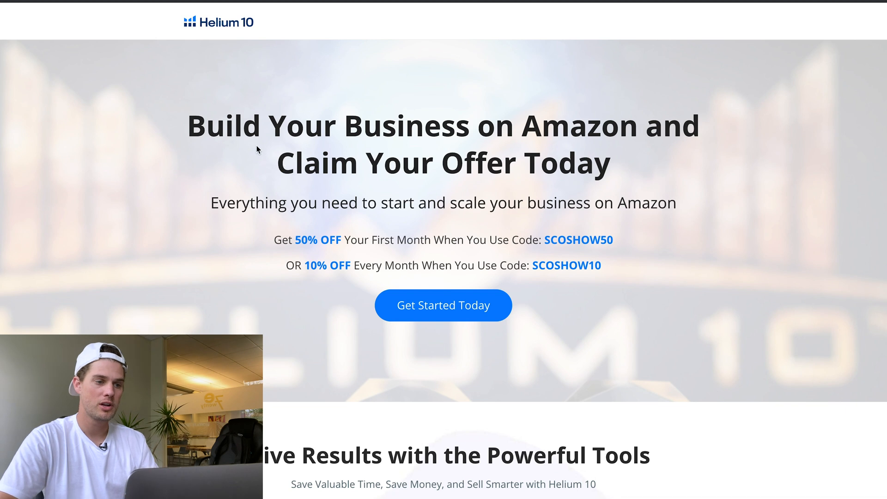
- Sort the uv blacklight flashlight Xray products by 30-day sales, highest first
scroll("down", 3)
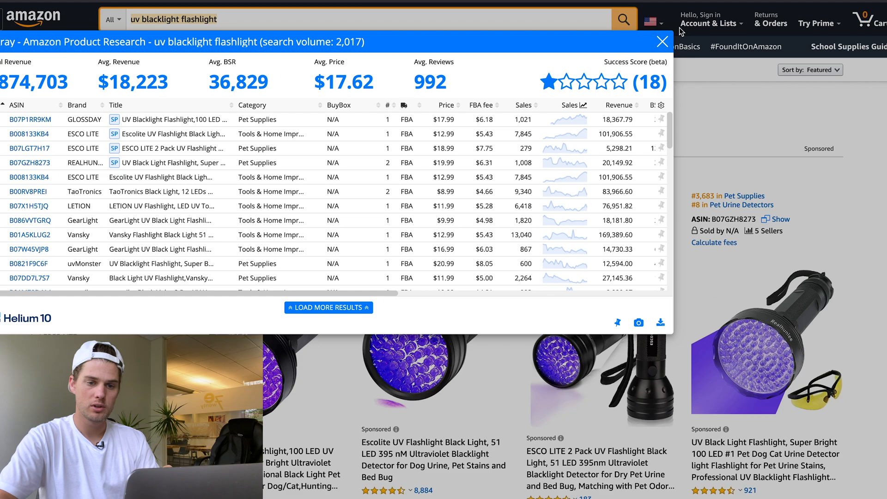
scroll("down", 3)
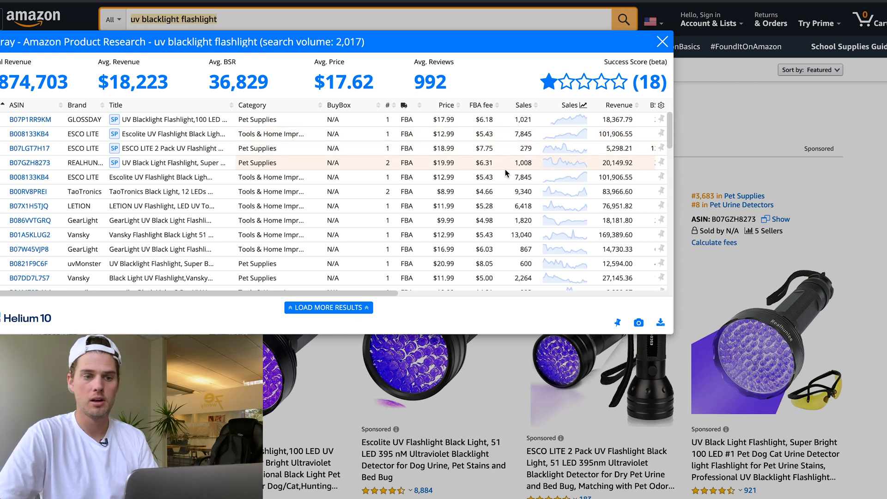
mouse_move(523, 107)
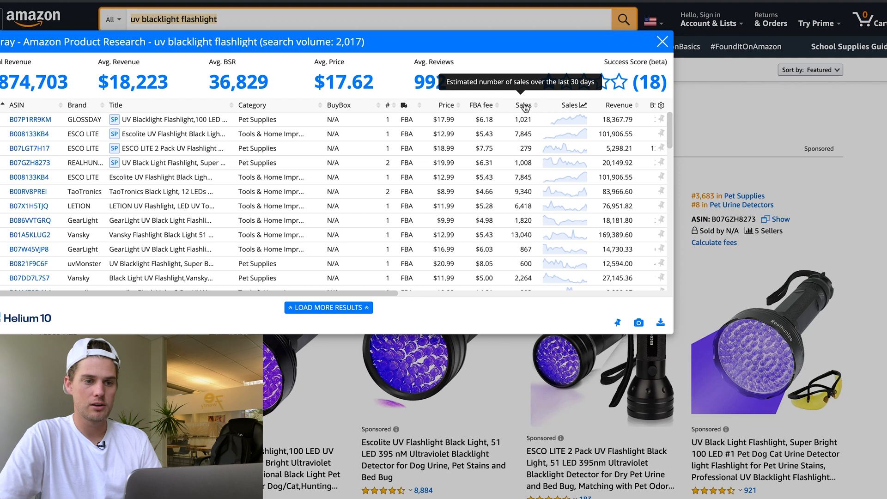
left_click(522, 105)
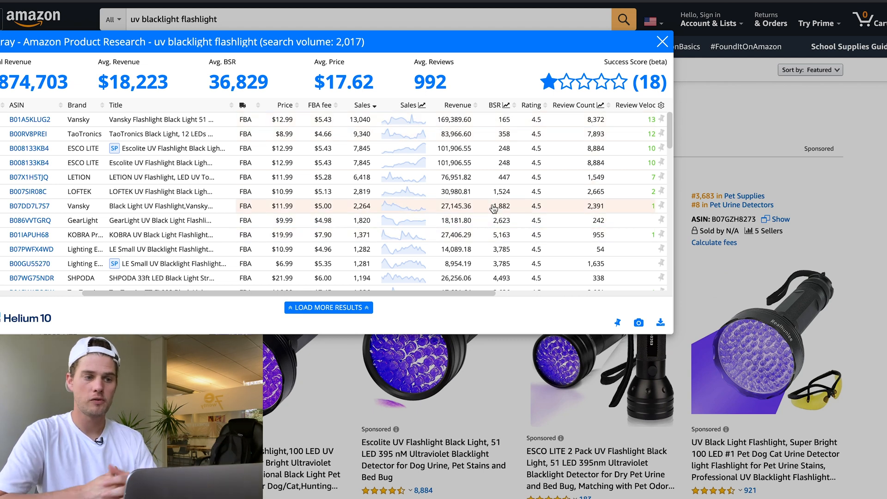
mouse_move(350, 131)
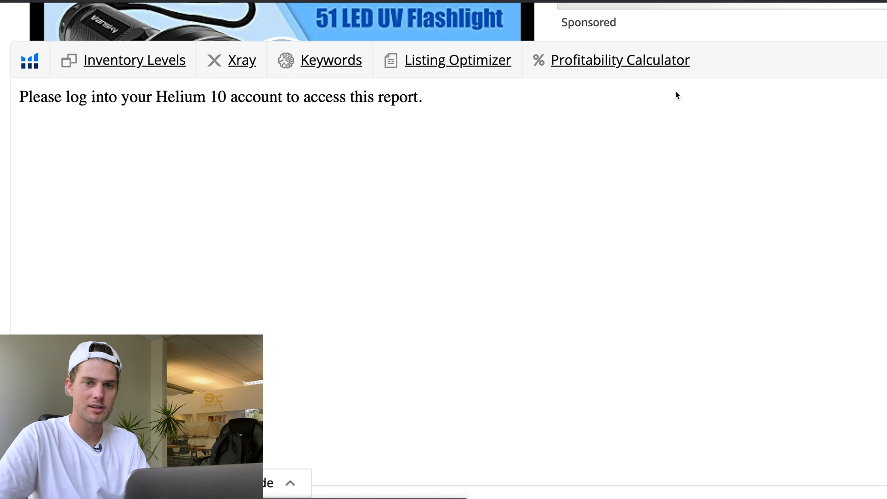
mouse_move(318, 197)
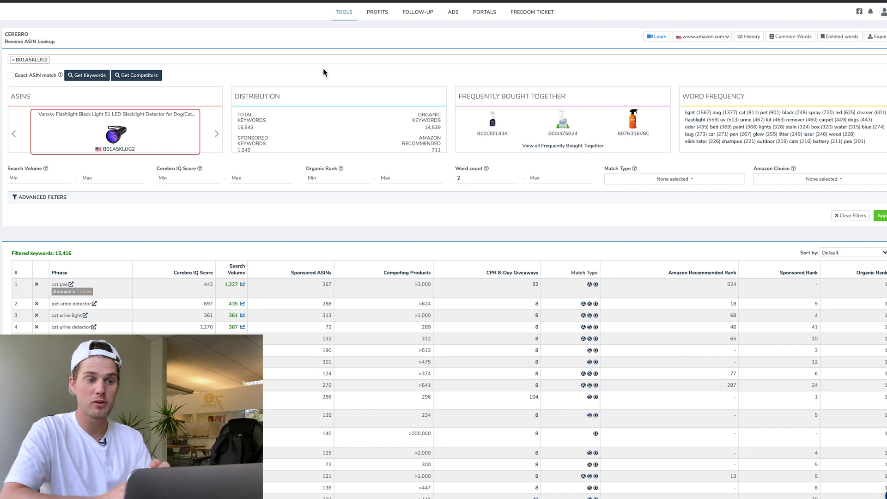
- Scroll the Cerebro keyword list for ASIN B01A5KLUG2 to review search volumes
scroll("down", 3)
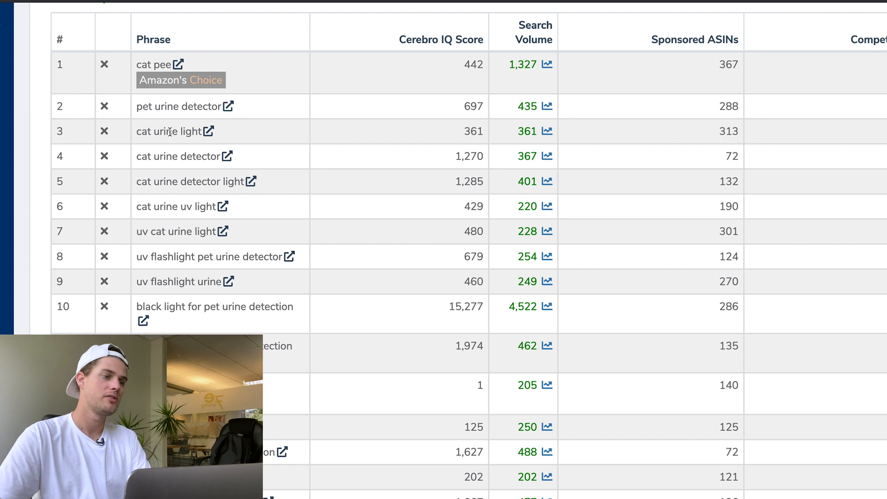
mouse_move(437, 150)
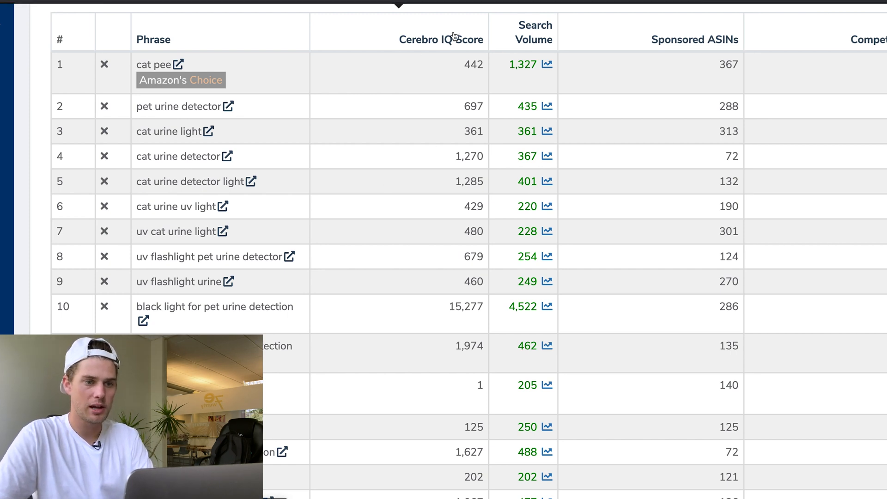
mouse_move(536, 32)
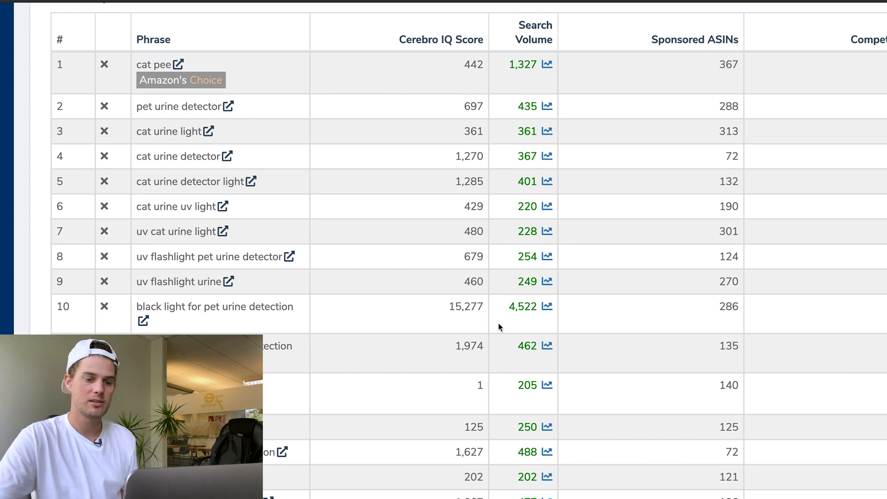
mouse_move(524, 247)
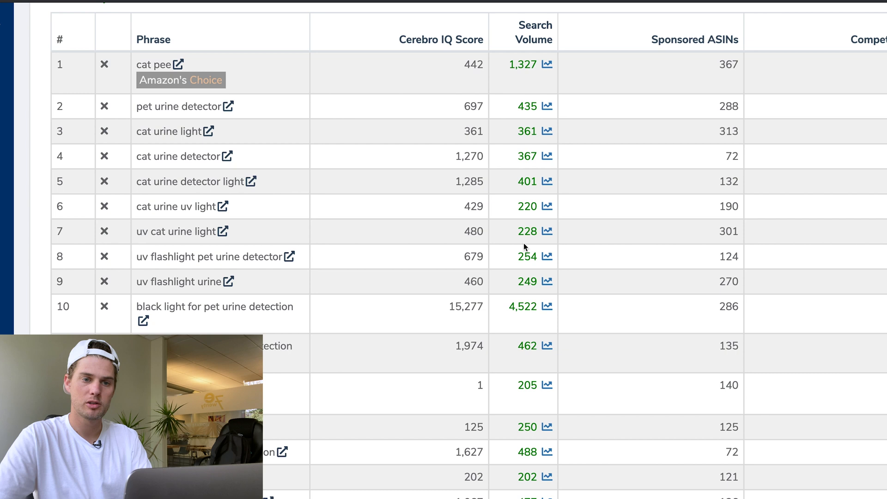
scroll("right", 3)
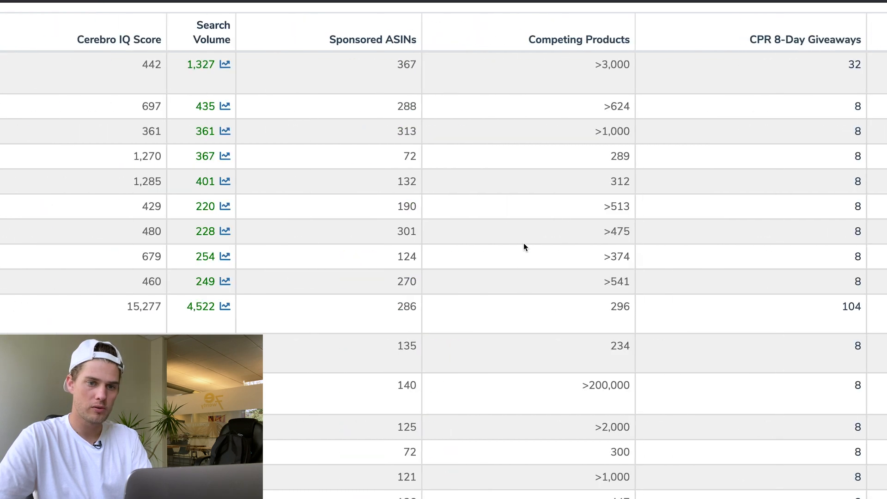
scroll("right", 3)
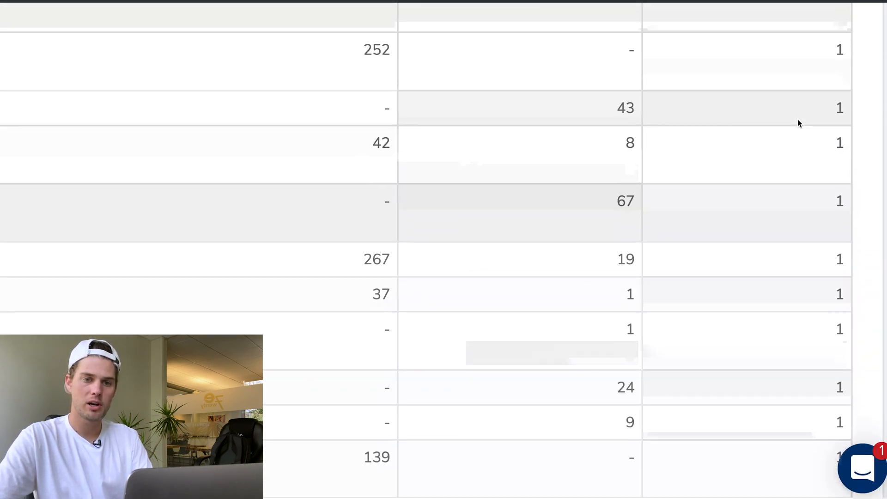
scroll("down", 3)
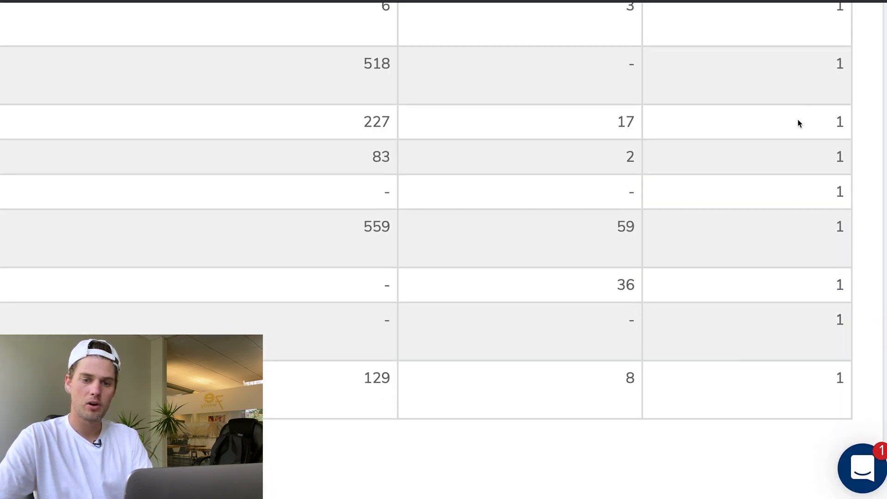
scroll("down", 3)
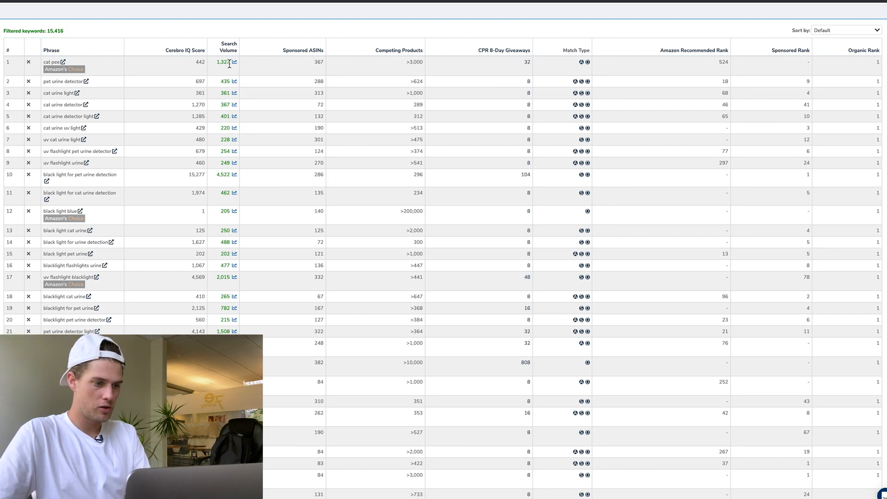
scroll("down", 3)
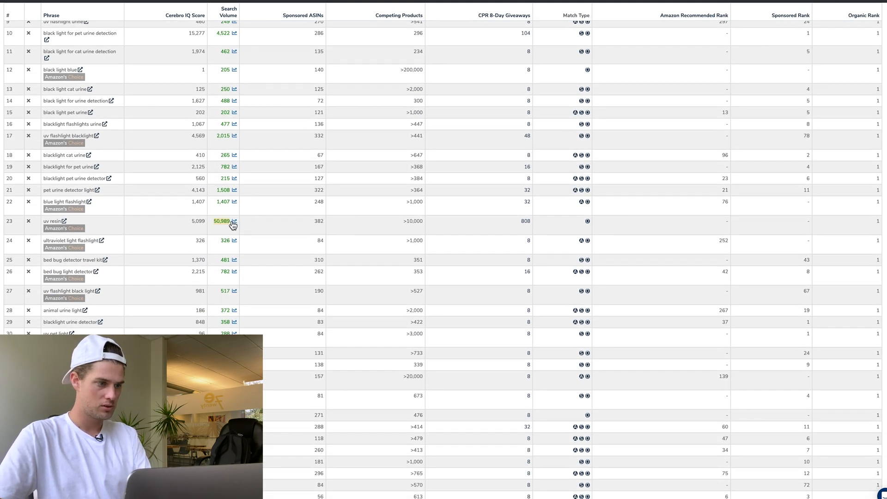
mouse_move(64, 228)
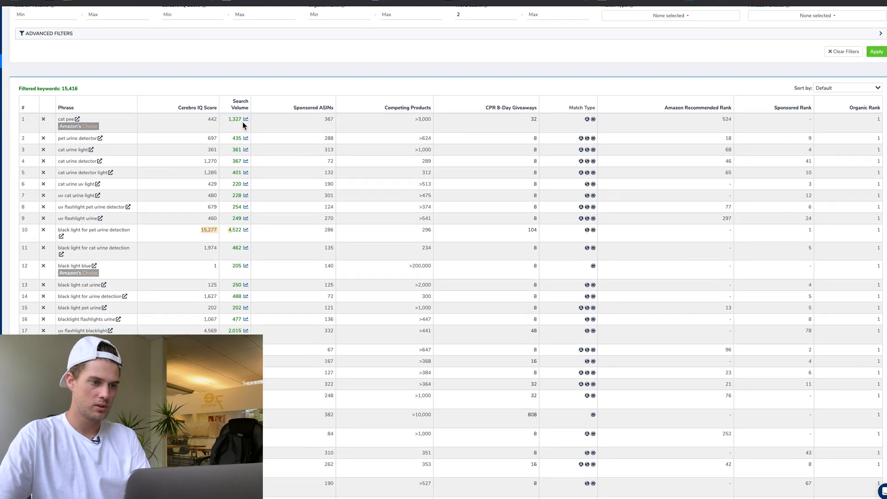
- Sort Cerebro keywords by search volume descending and scroll through the top phrases
left_click(876, 51)
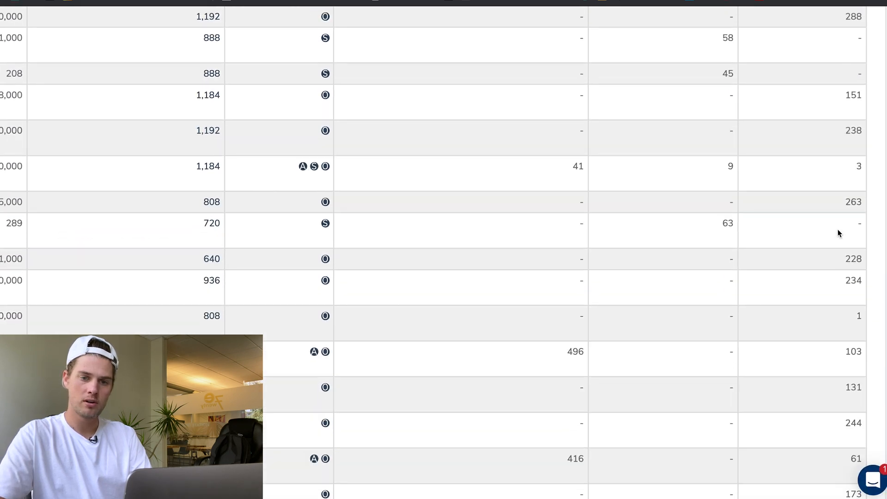
scroll("down", 3)
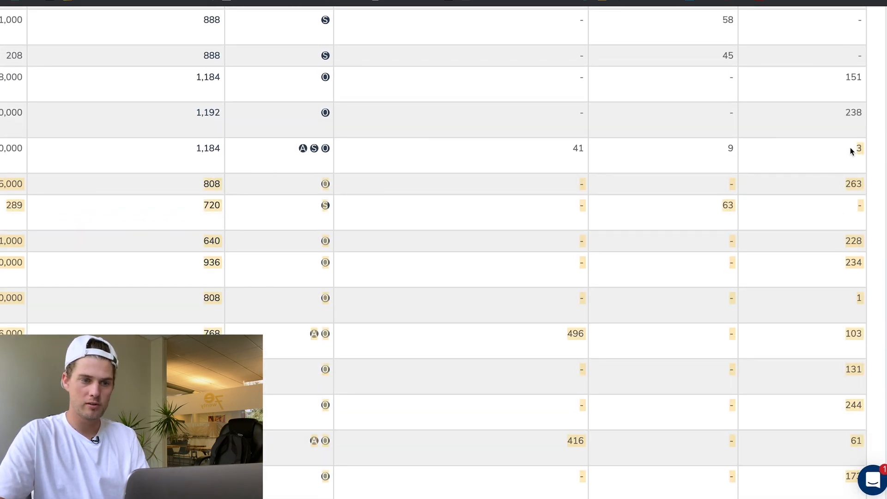
scroll("down", 3)
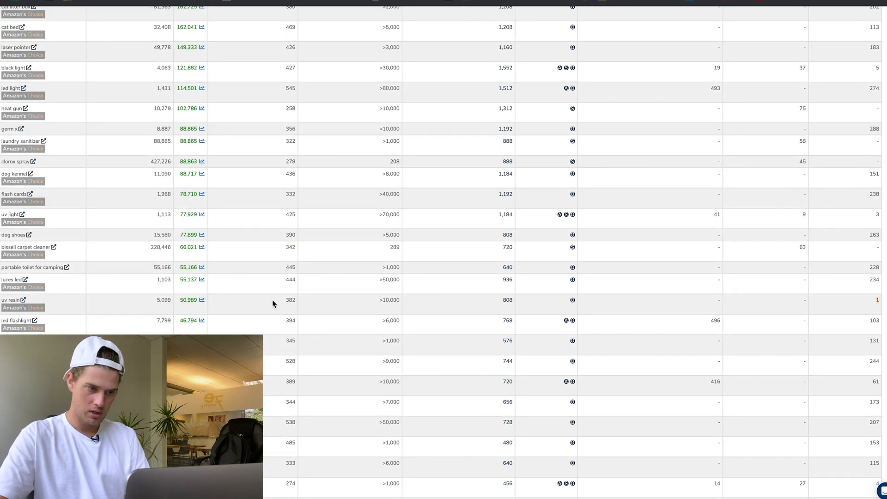
double_click(187, 300)
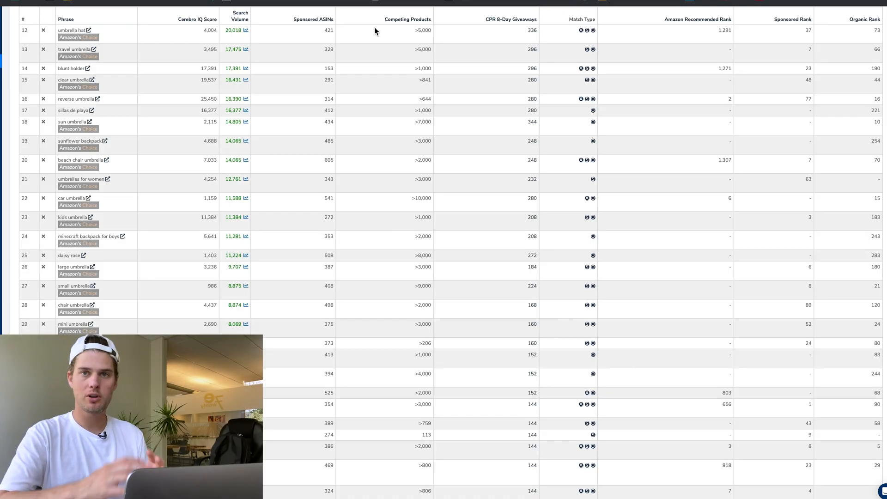
mouse_move(376, 31)
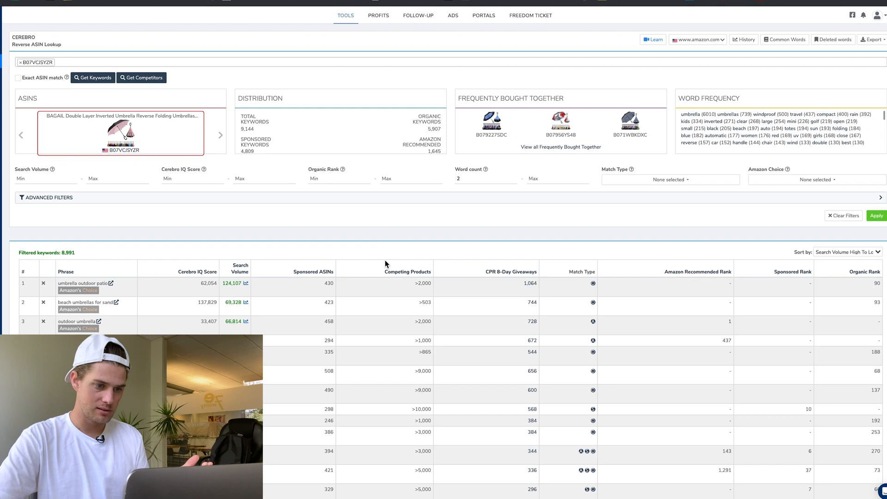
scroll("down", 3)
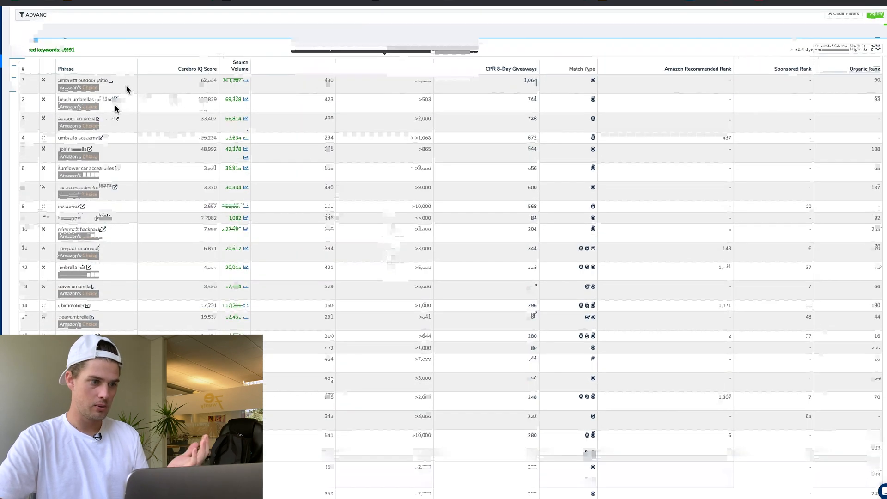